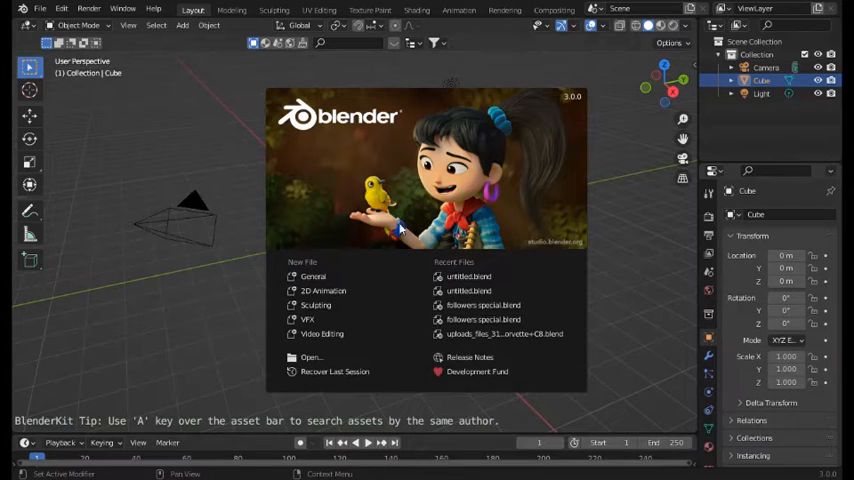
mouse_move(604, 264)
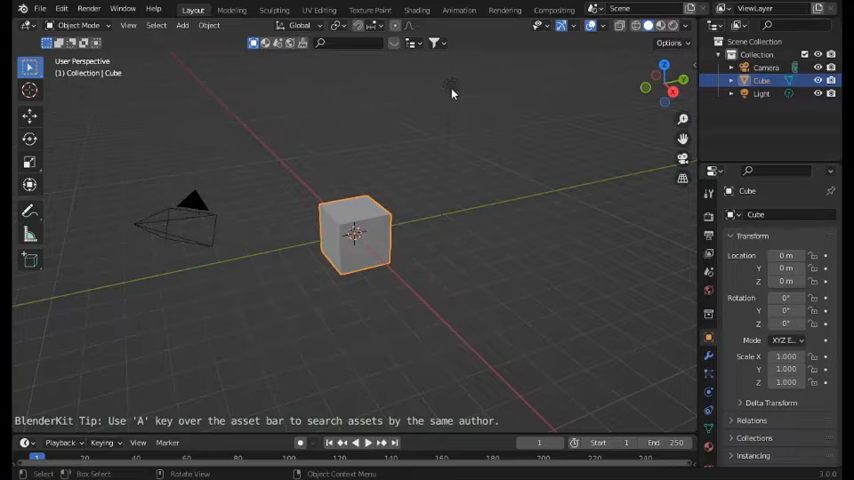
Step: Delete the camera and light, then select the cube to add a modifier
click(190, 210)
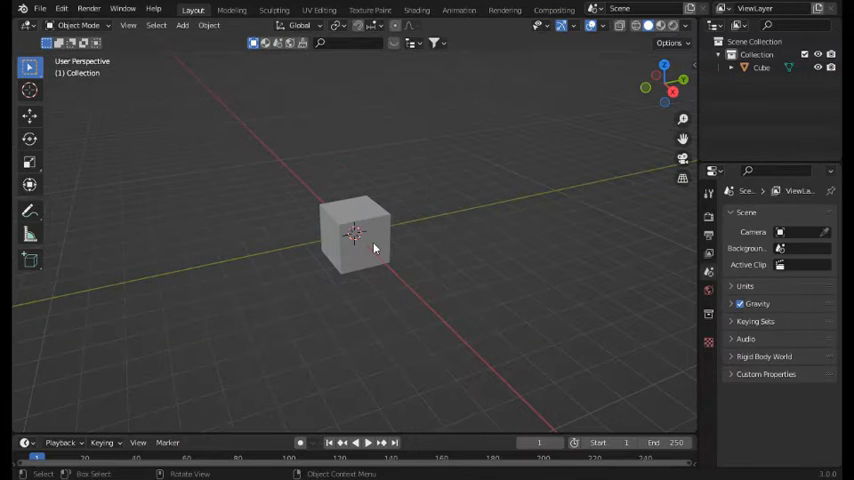
click(356, 236)
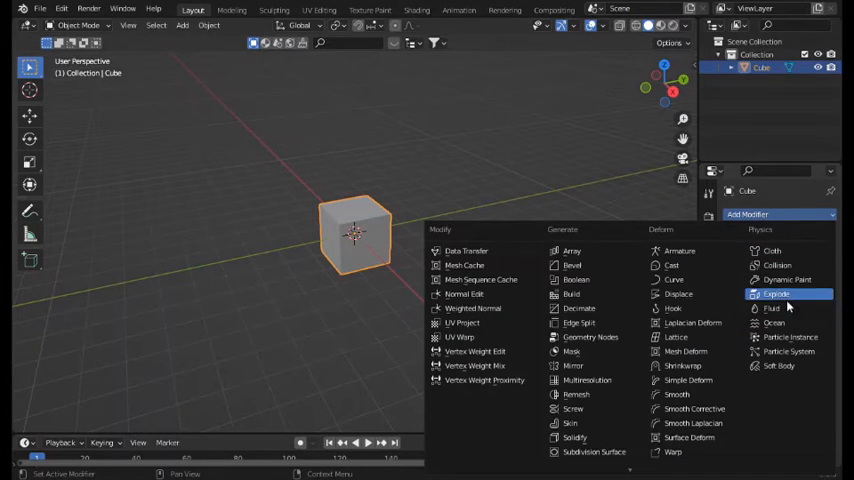
Step: Add an Ocean modifier to the cube and raise its viewport and render resolution
click(774, 322)
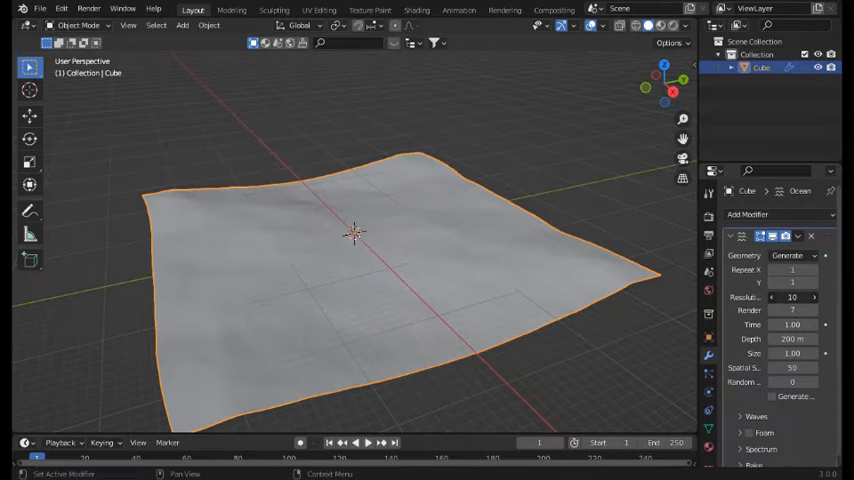
click(812, 296)
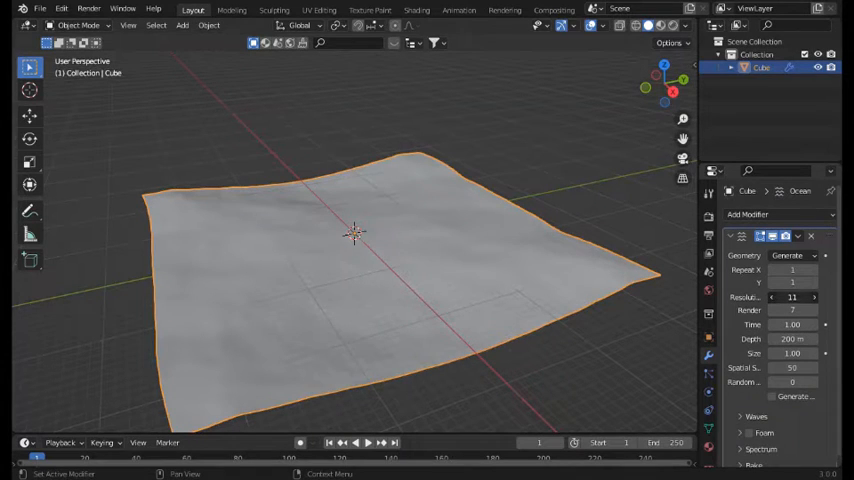
click(810, 296)
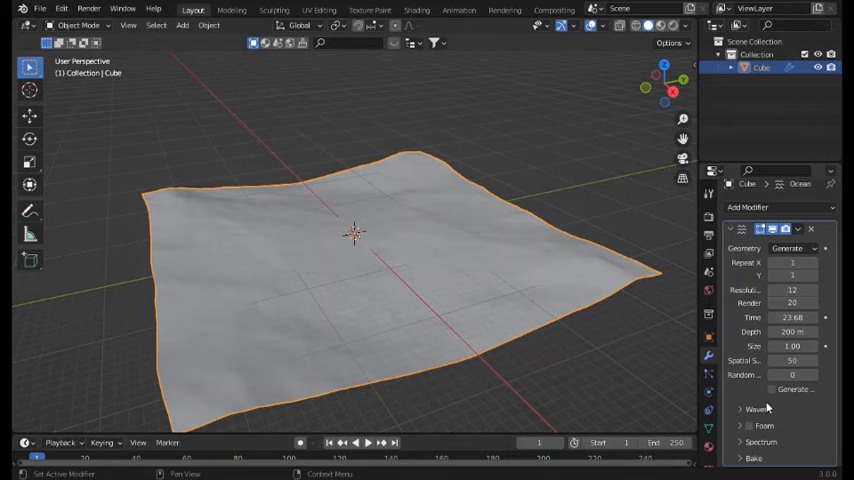
Step: Enable Generate Normals and Foam on the ocean and expand the Waves panel
click(772, 388)
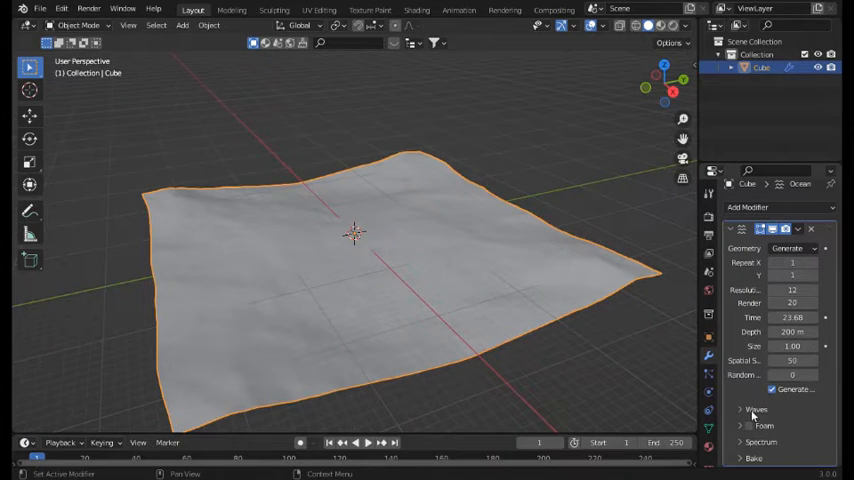
click(748, 424)
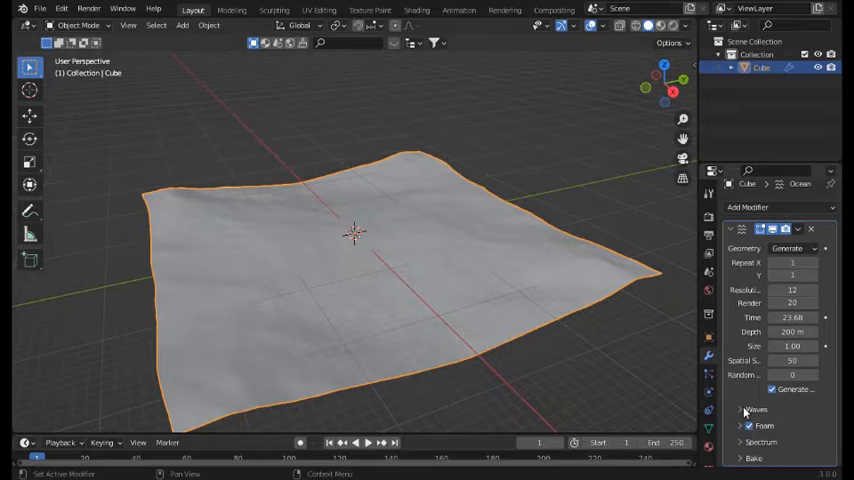
click(756, 408)
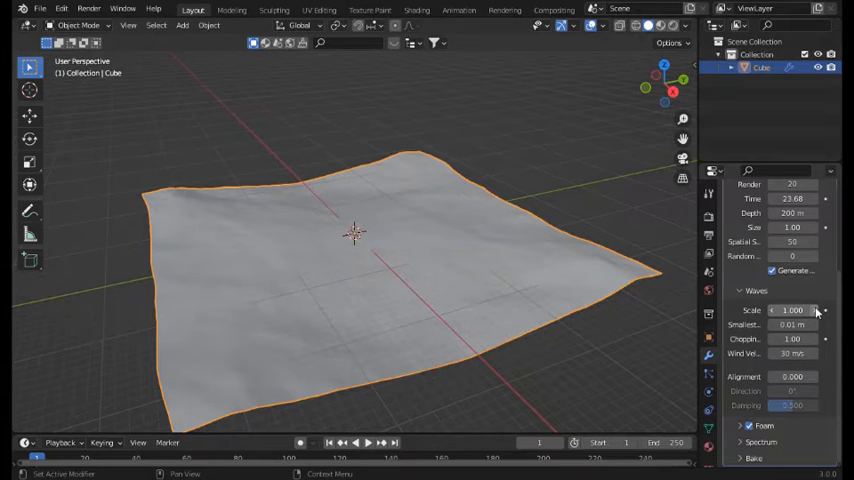
Step: Try a very large wave Scale, reset it, then settle on a moderate Scale value
drag(790, 310, 796, 310)
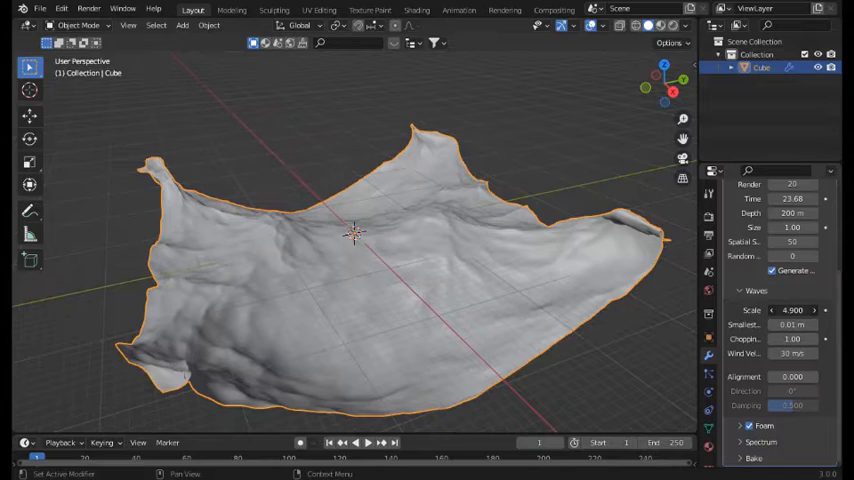
click(792, 310)
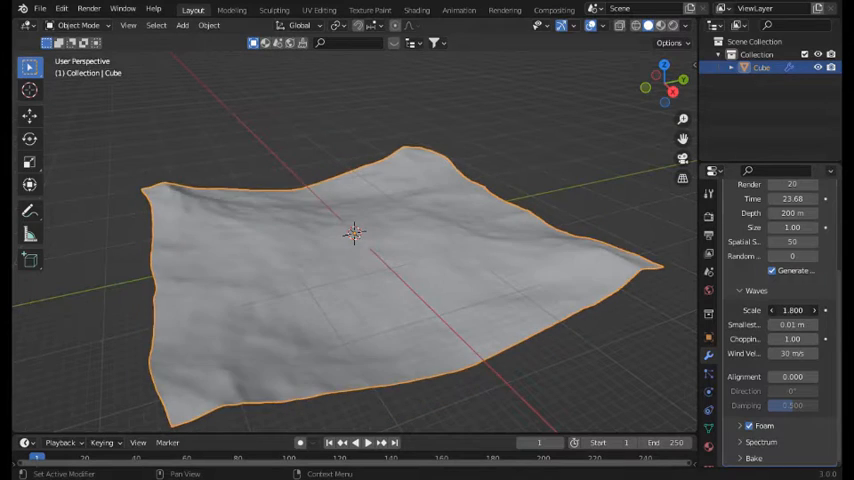
click(792, 310)
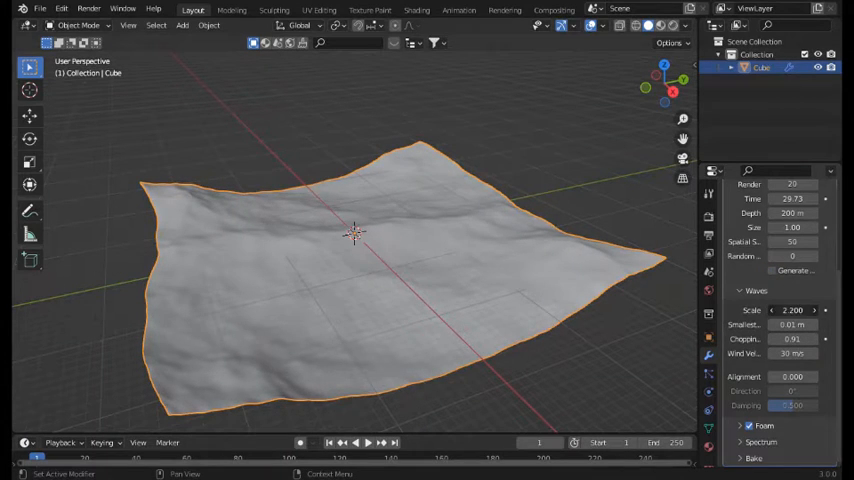
Step: Test a bigger wave Scale, back it off, then raise Scale to around 3 for tall choppy waves
click(790, 310)
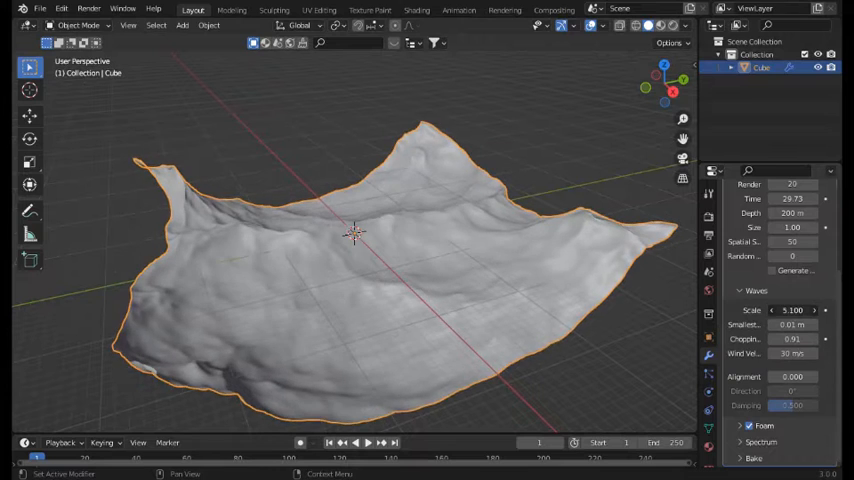
click(792, 308)
text(3.000)
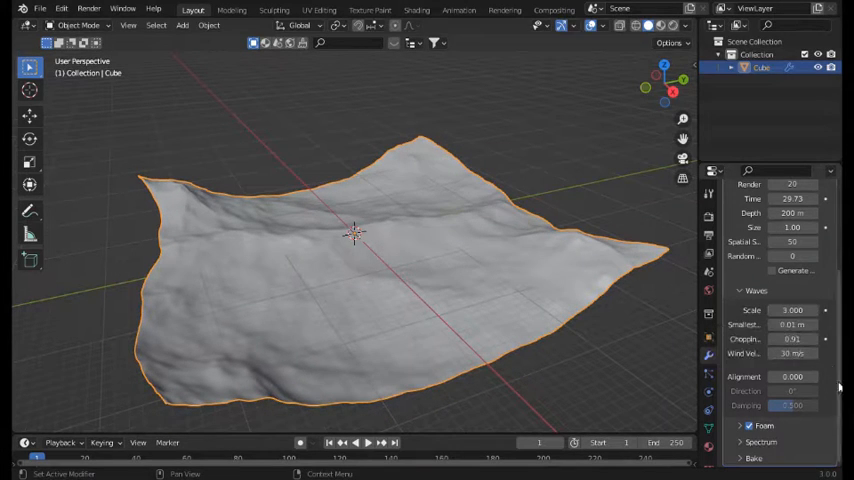
click(748, 424)
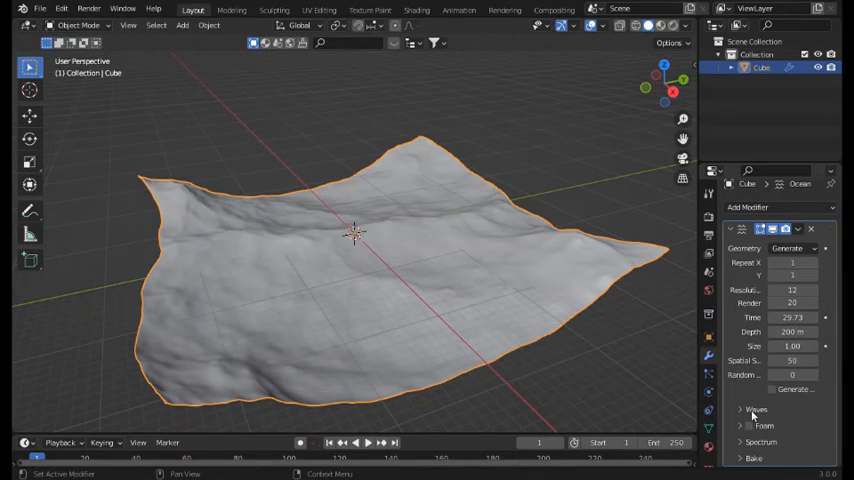
click(756, 408)
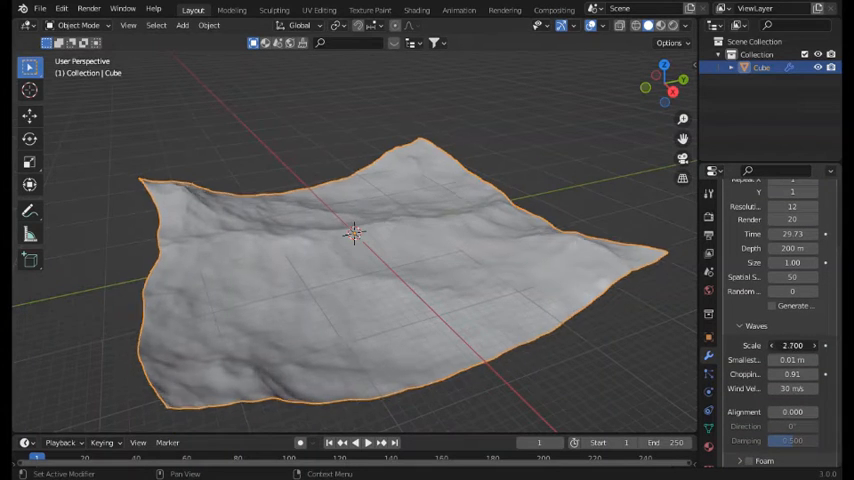
click(792, 344)
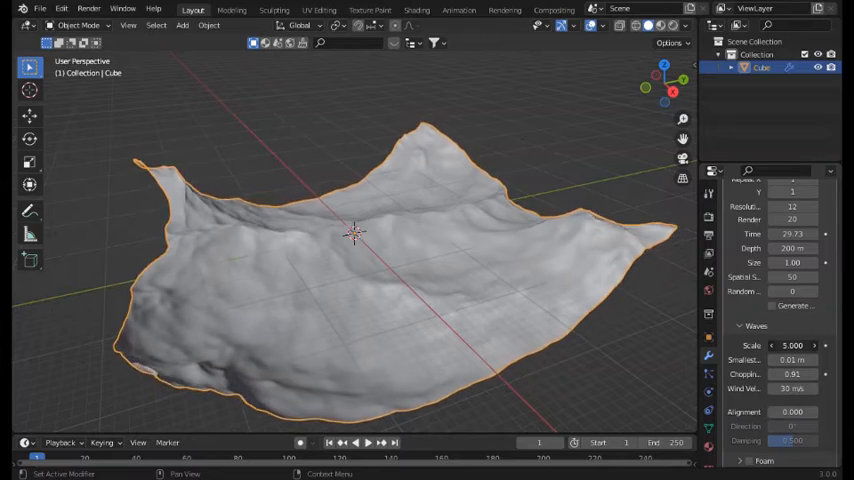